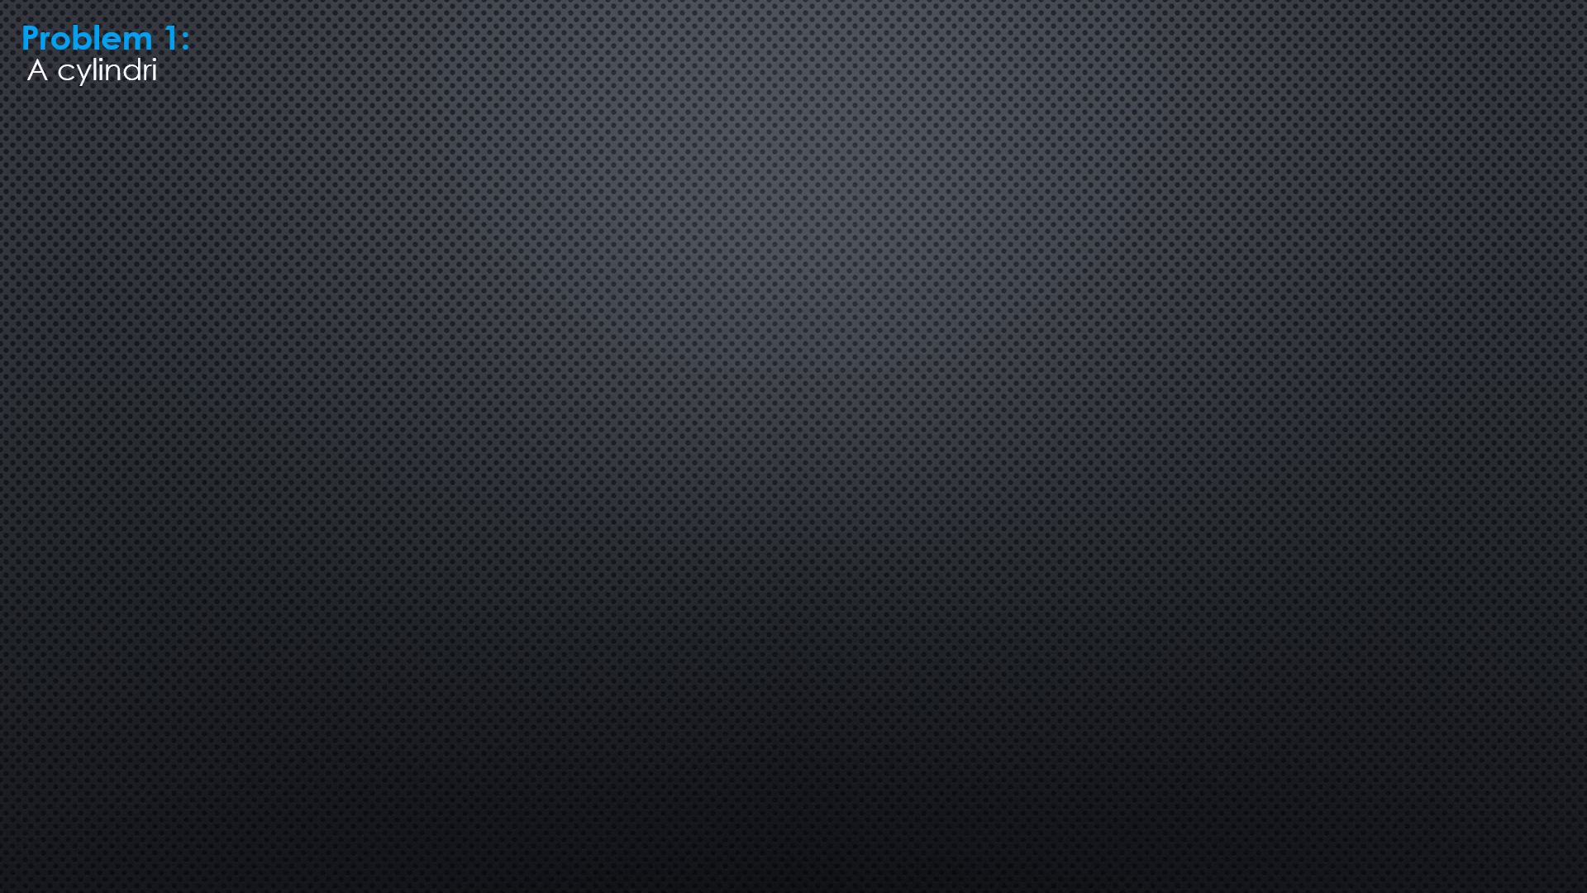
{"action": "type", "text": "cal tank 1.8 m in diameter and 2.4 m high has a ventilation at the top portion."}
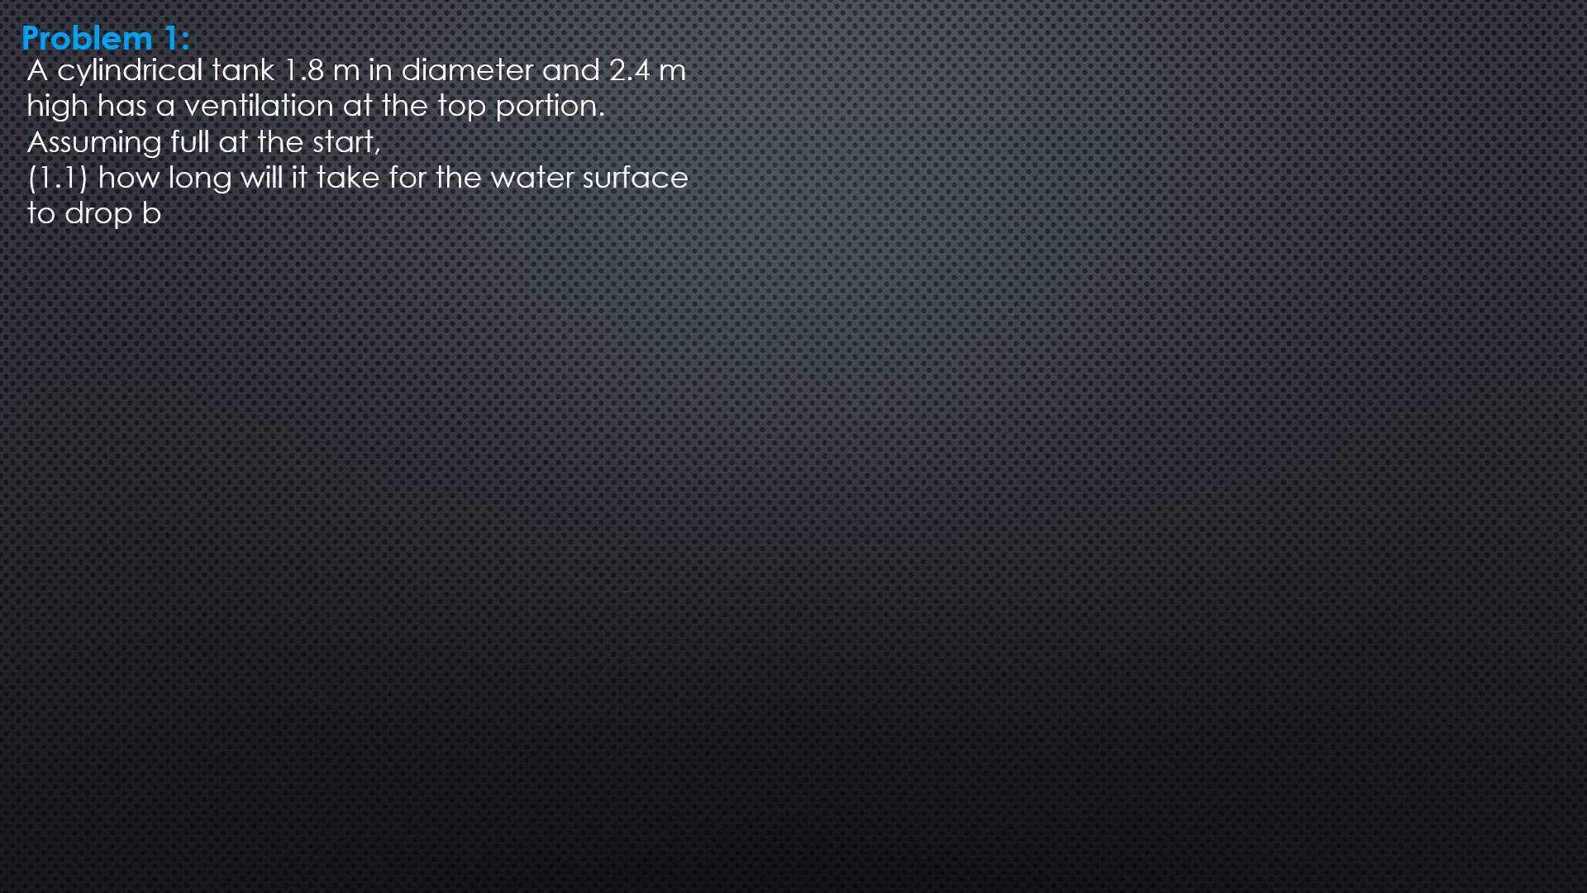
{"action": "type", "text": "y 0.6 m through a 50 mm-diameter orifice"}
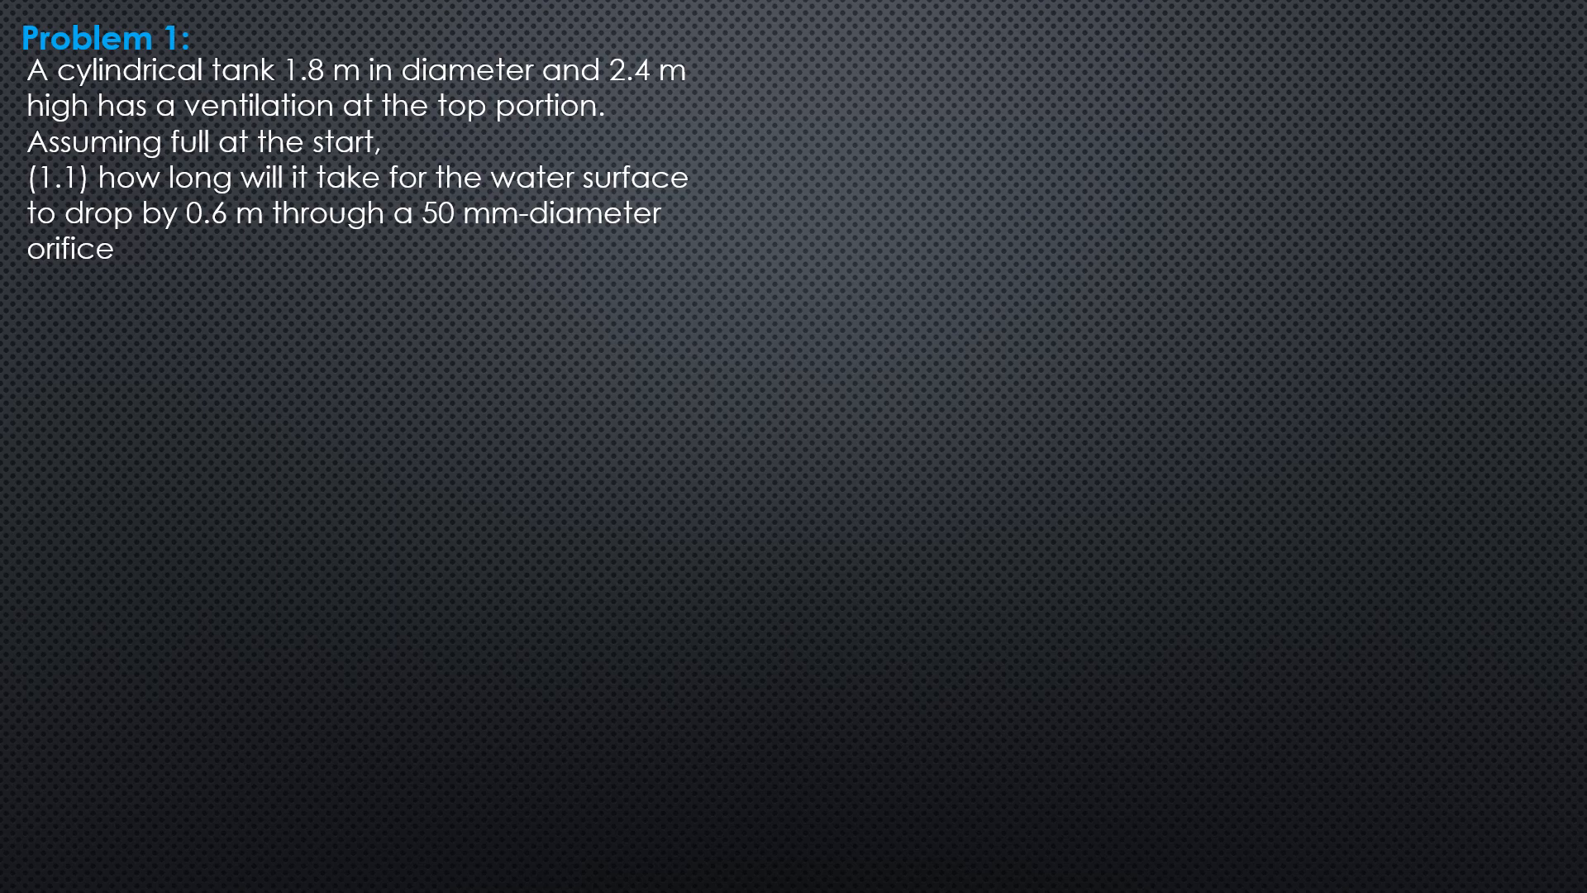
{"action": "type", "text": "(C=0.60) on the bottom of the tank?"}
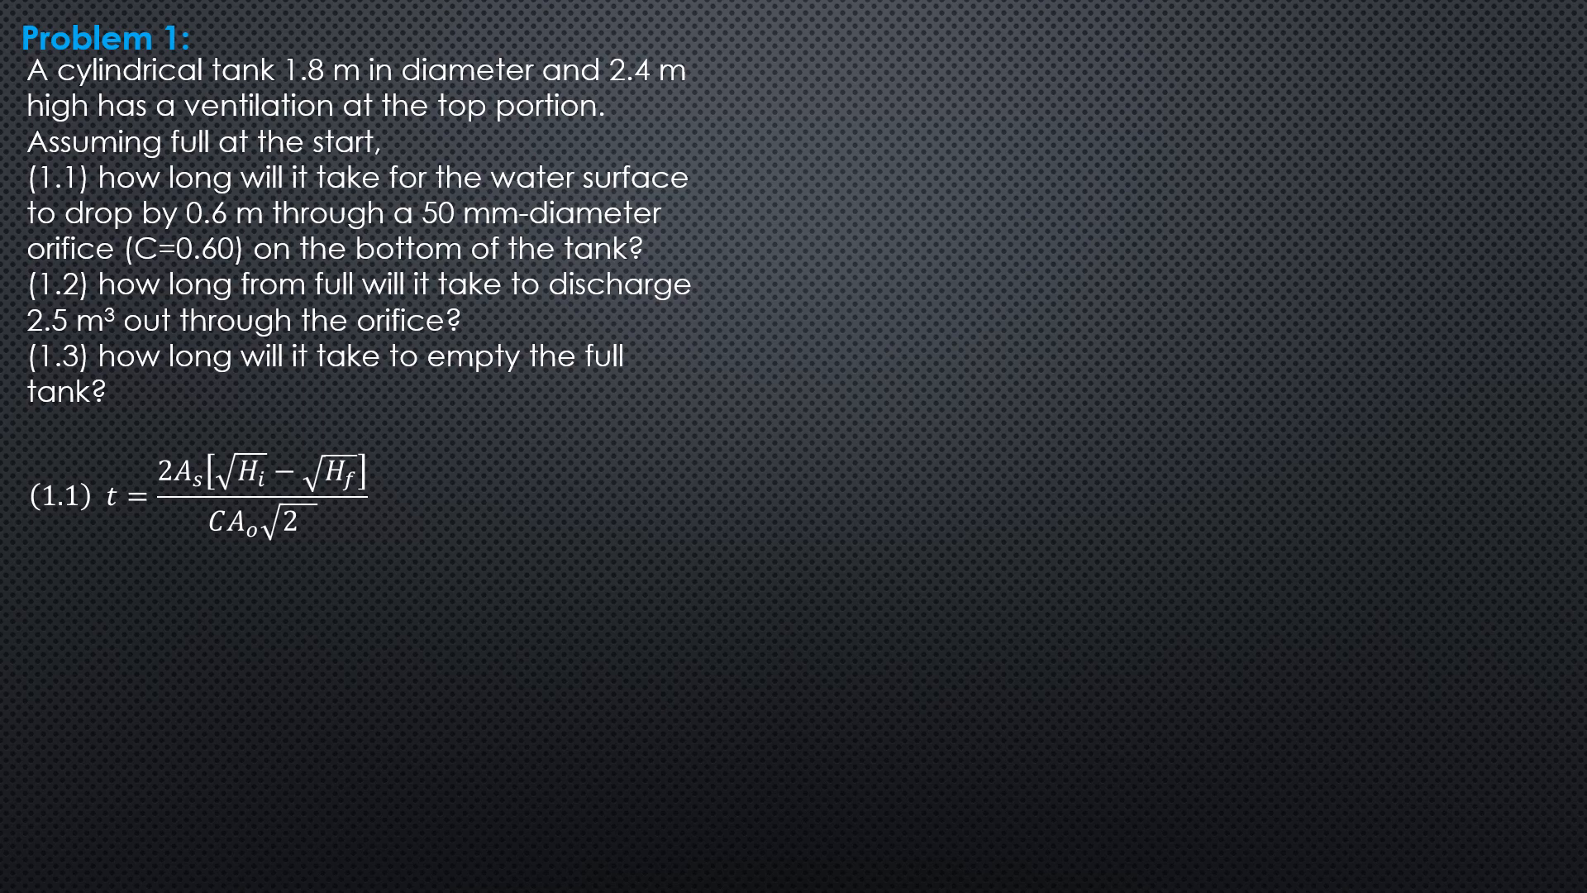
{"action": "type", "text": "g"}
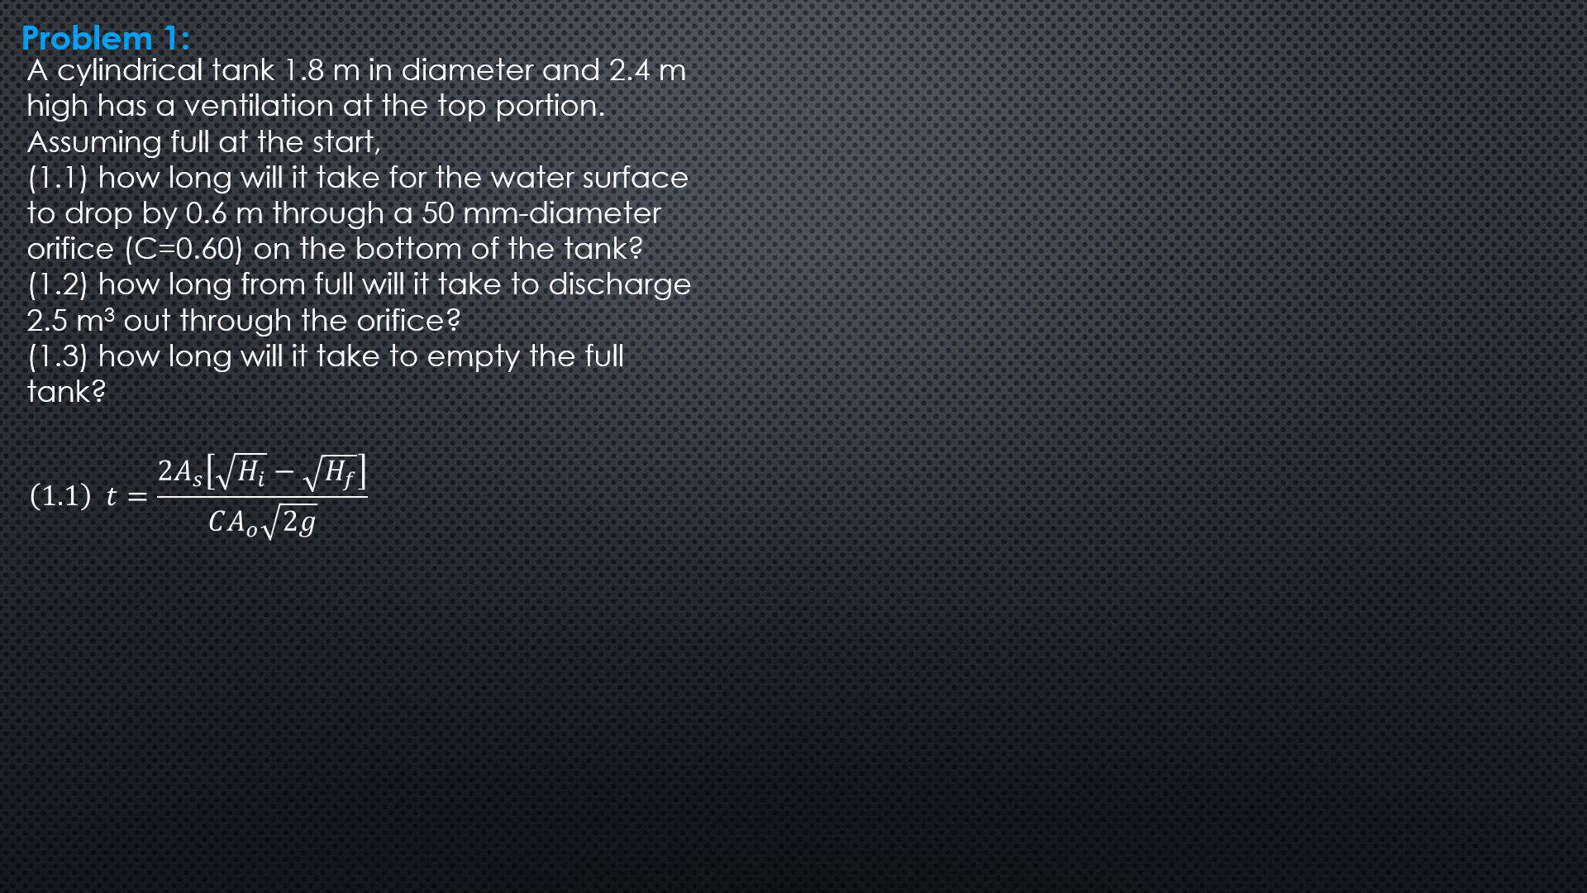
{"action": "type", "text": "2[π"}
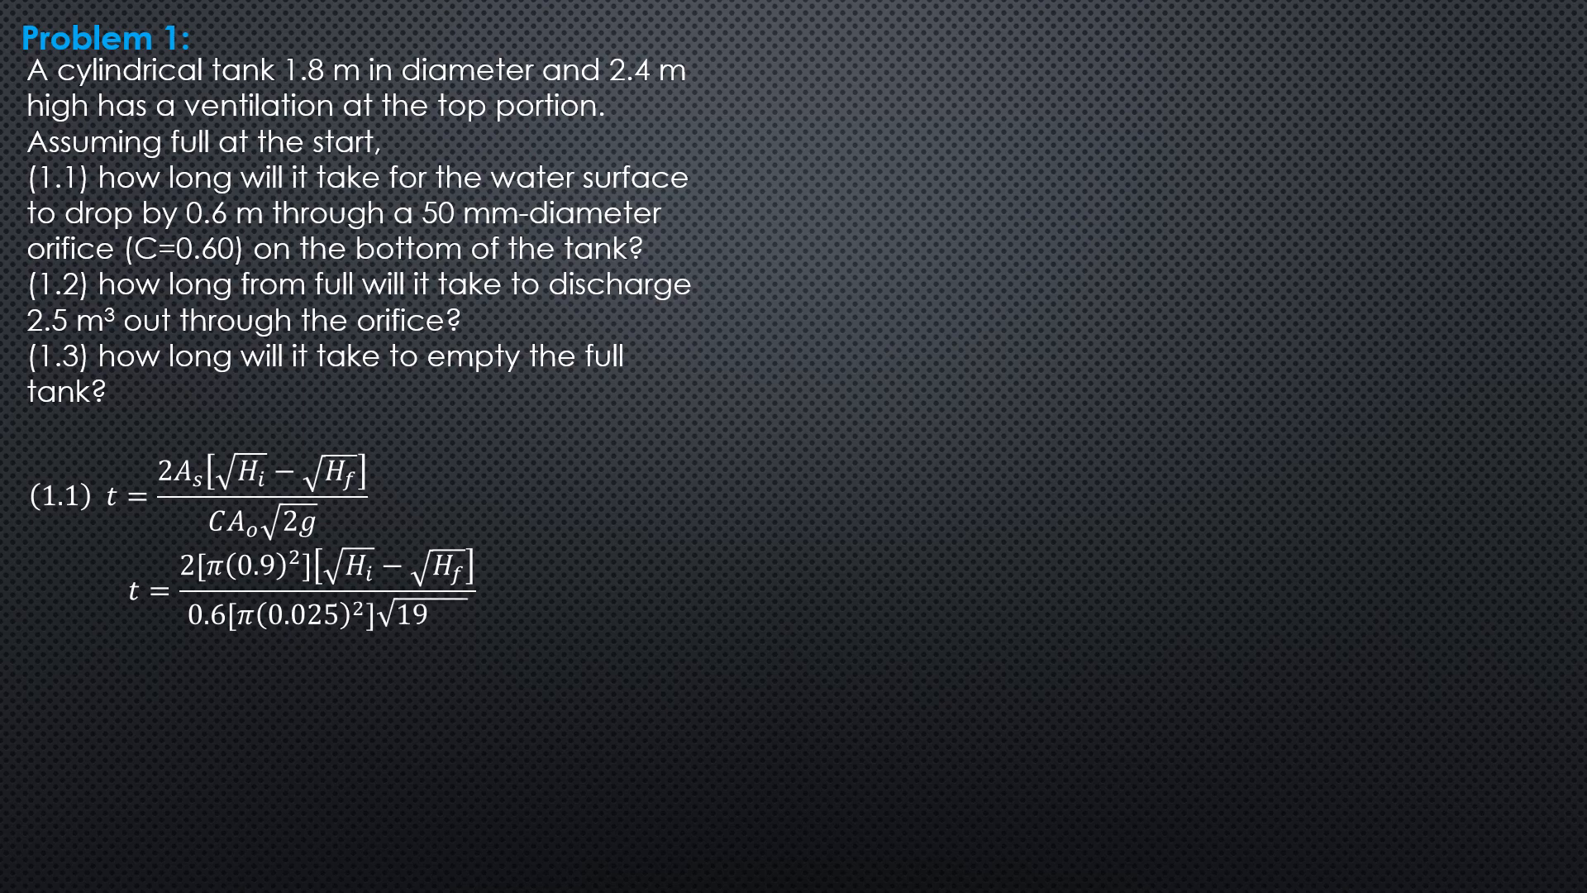
{"action": "type", "text": ".62"}
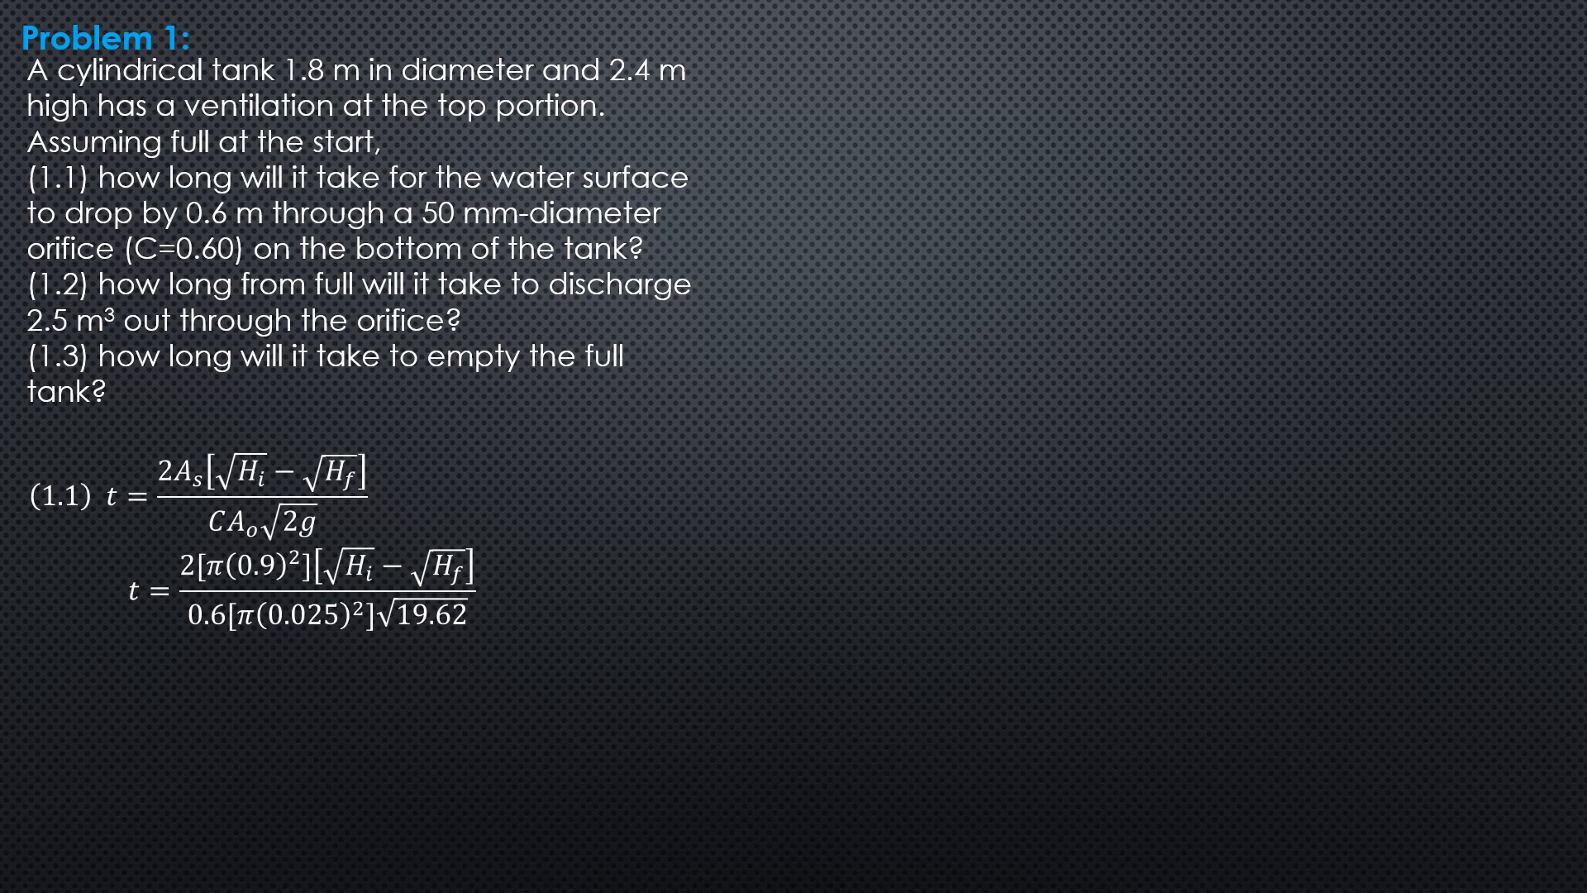
{"action": "type", "text": "t = 975.291[√Hi − √Hf"}
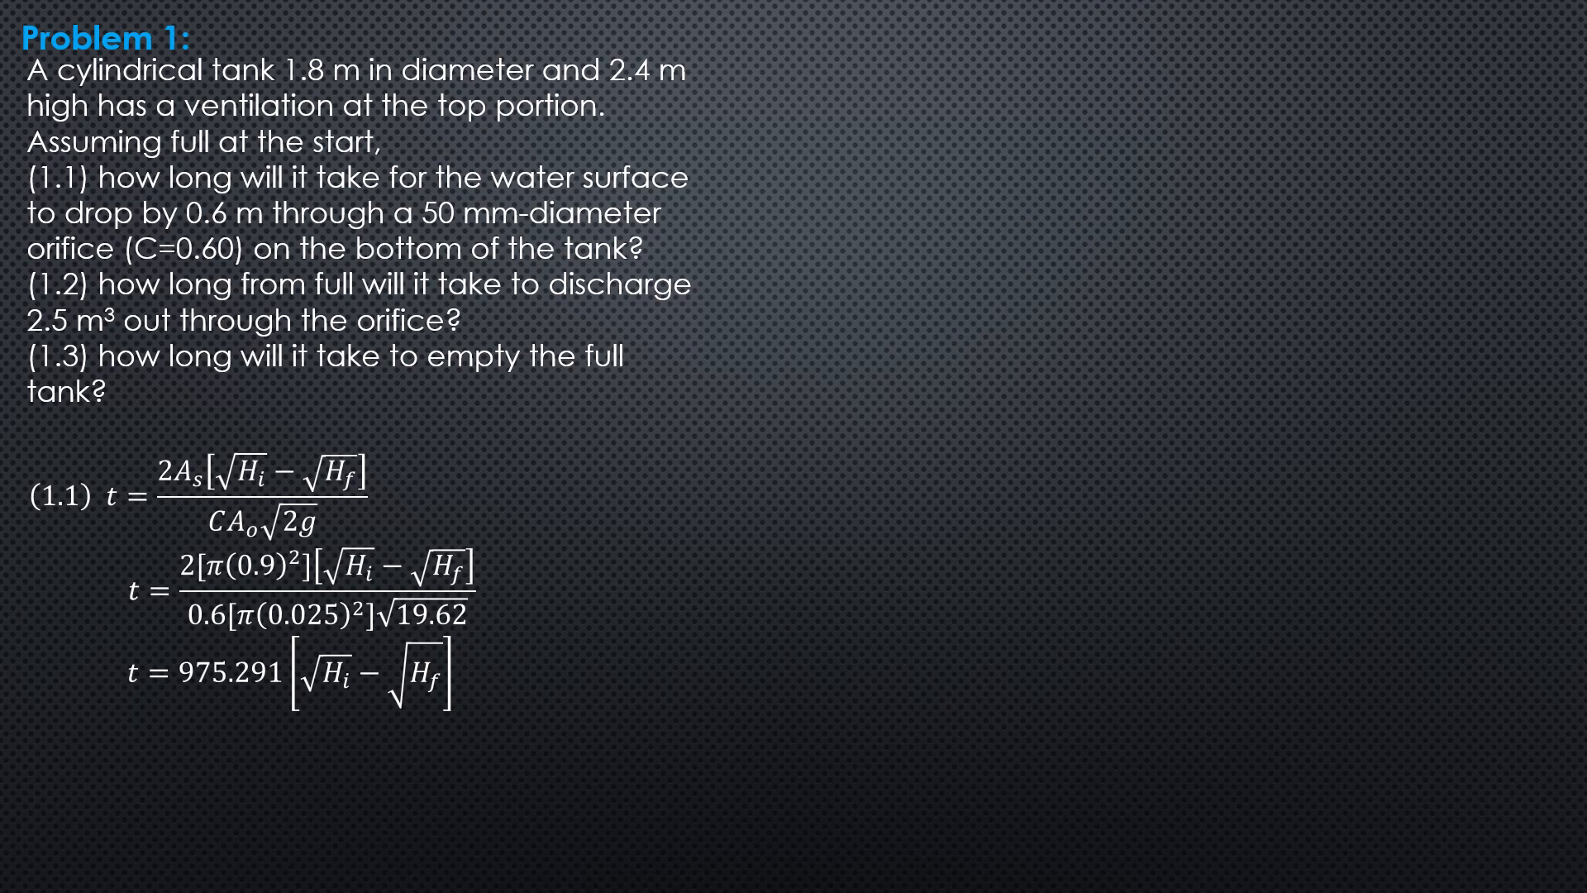
{"action": "type", "text": "t = 975.291[√2.4 − √1.8"}
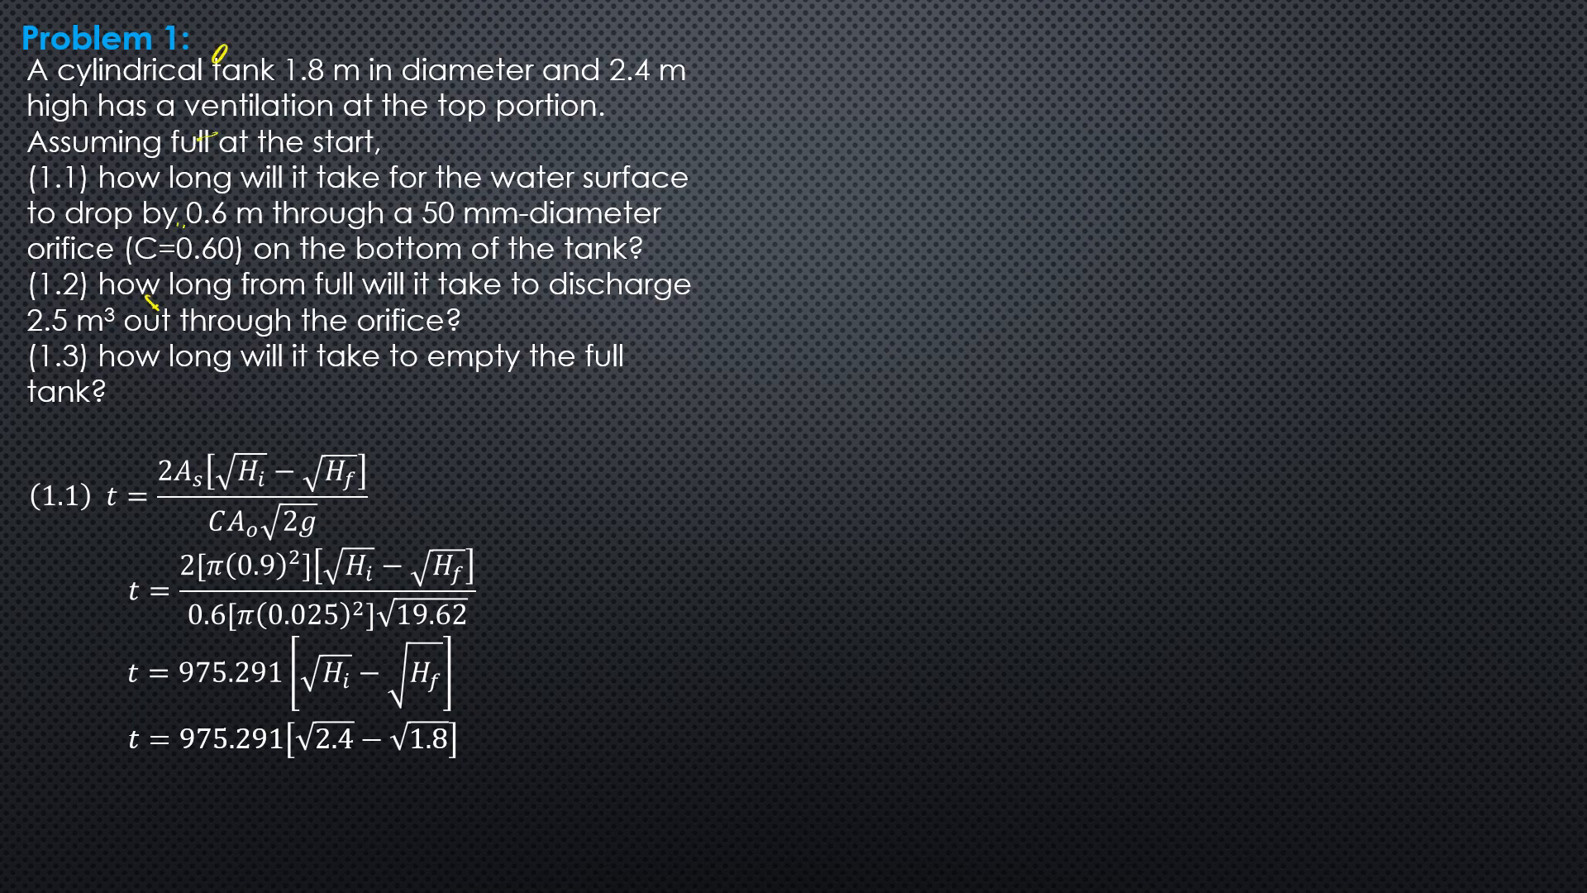
{"action": "type", "text": "t = 202.4 s"}
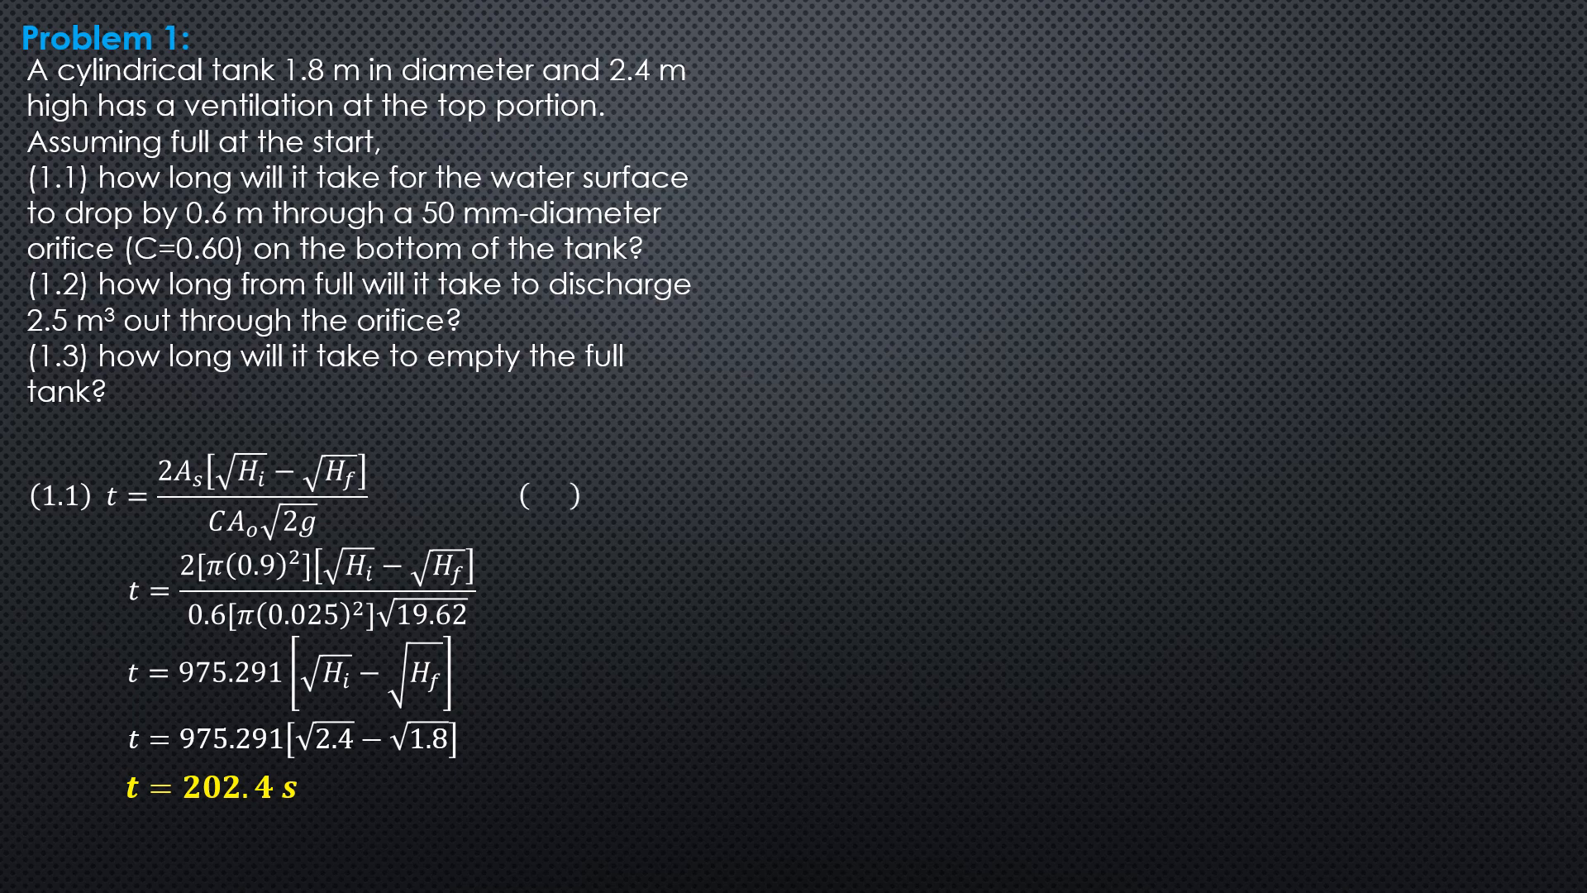
{"action": "type", "text": "(1.2)  2.5 = [π(0.9"}
{"action": "type", "text": "Δh = 0.9824 m"}
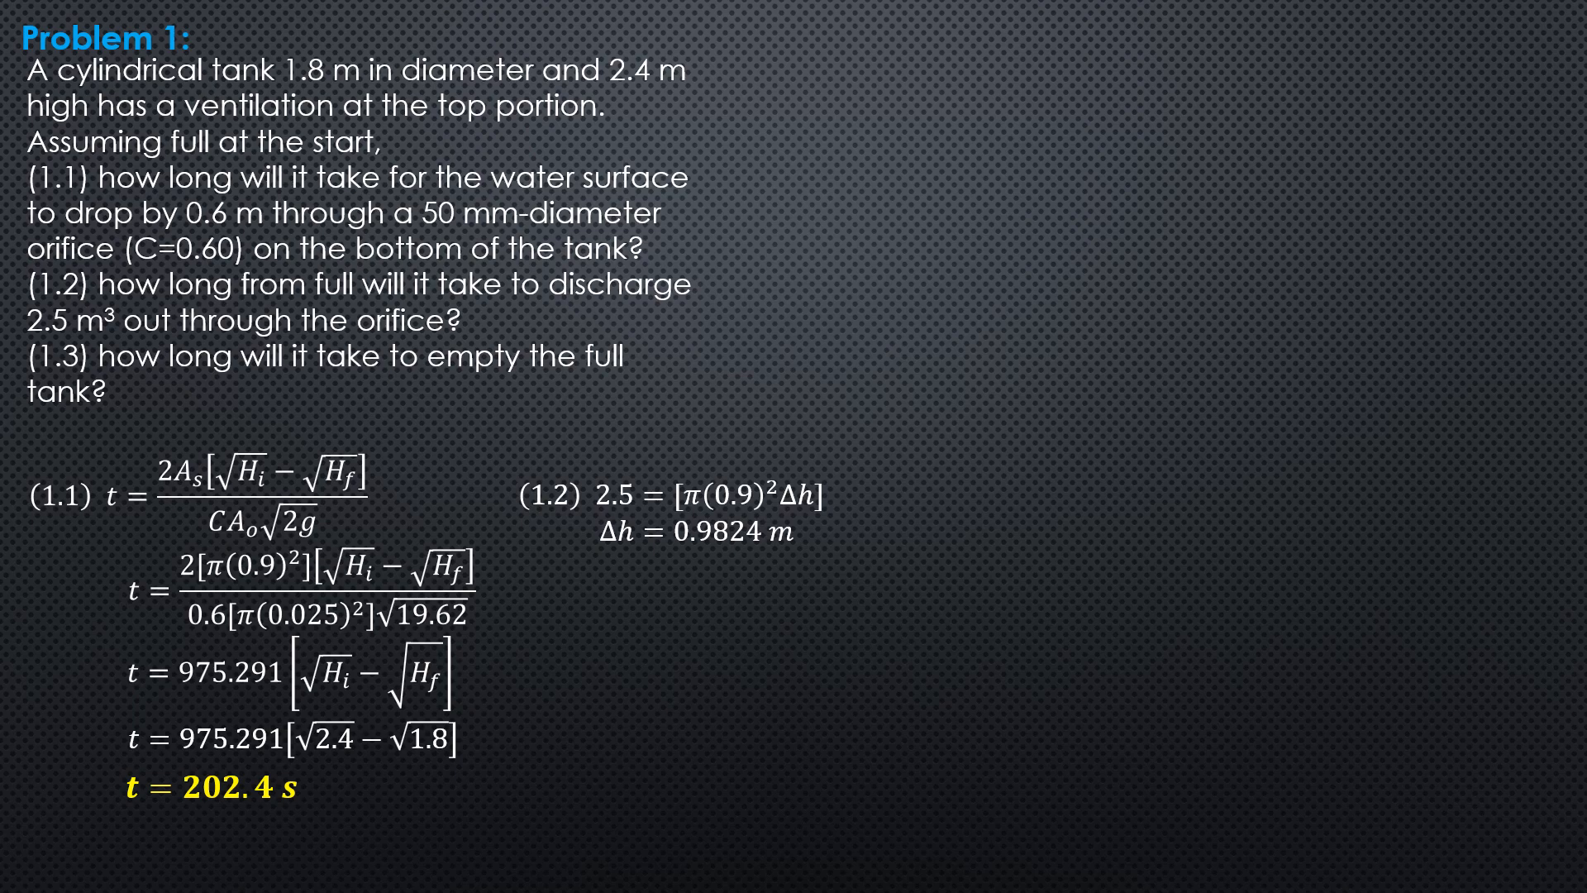
{"action": "type", "text": "Hf = 2.4 − 0.9824"}
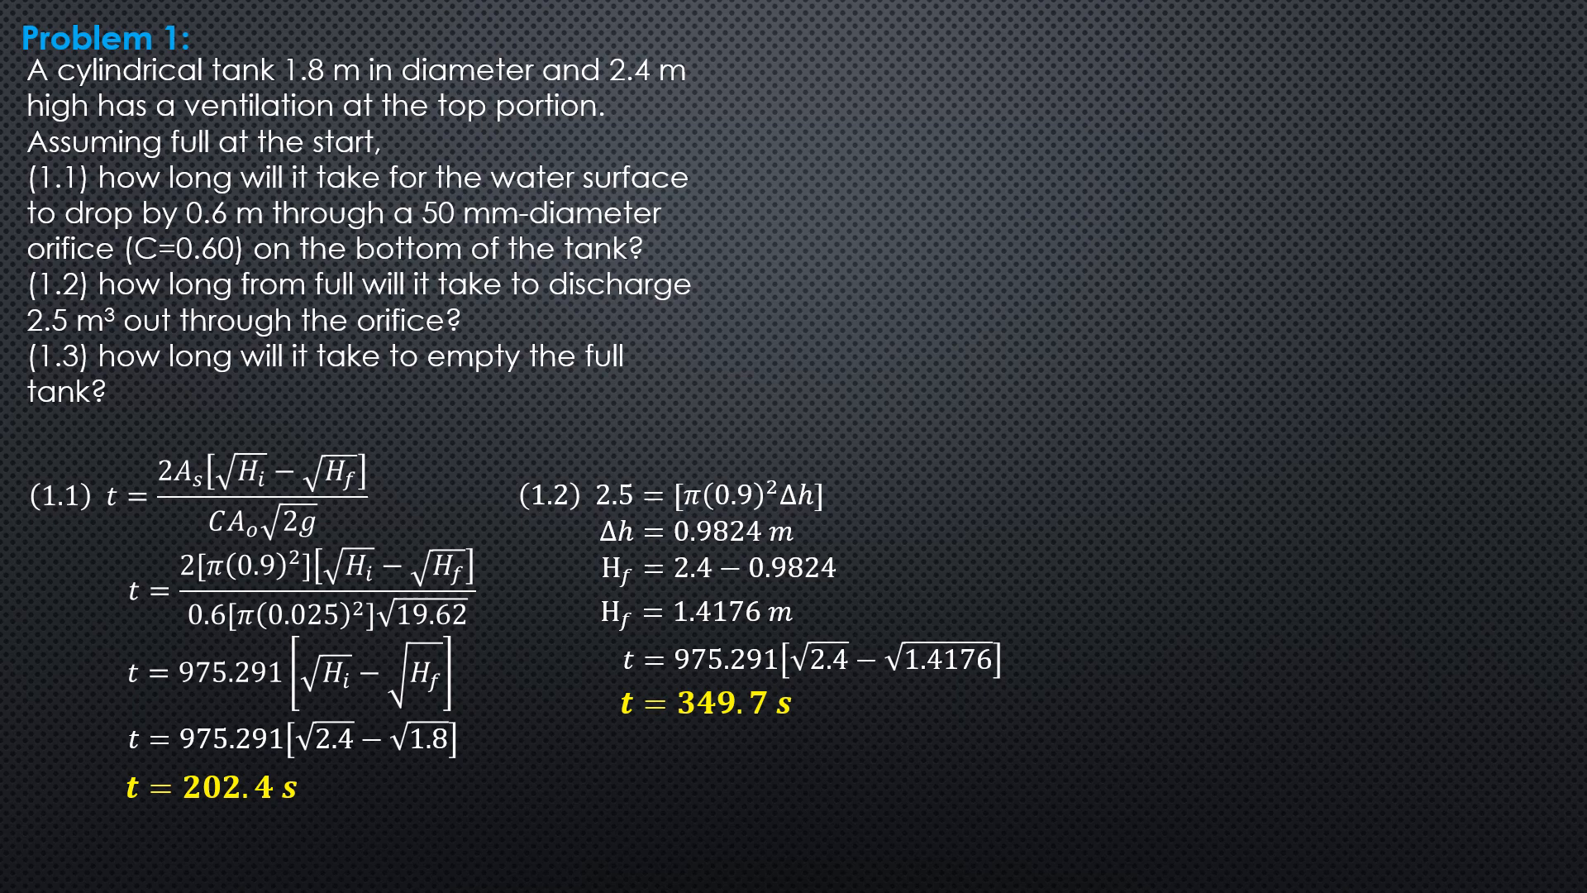
{"action": "type", "text": "(1.3)  t"}
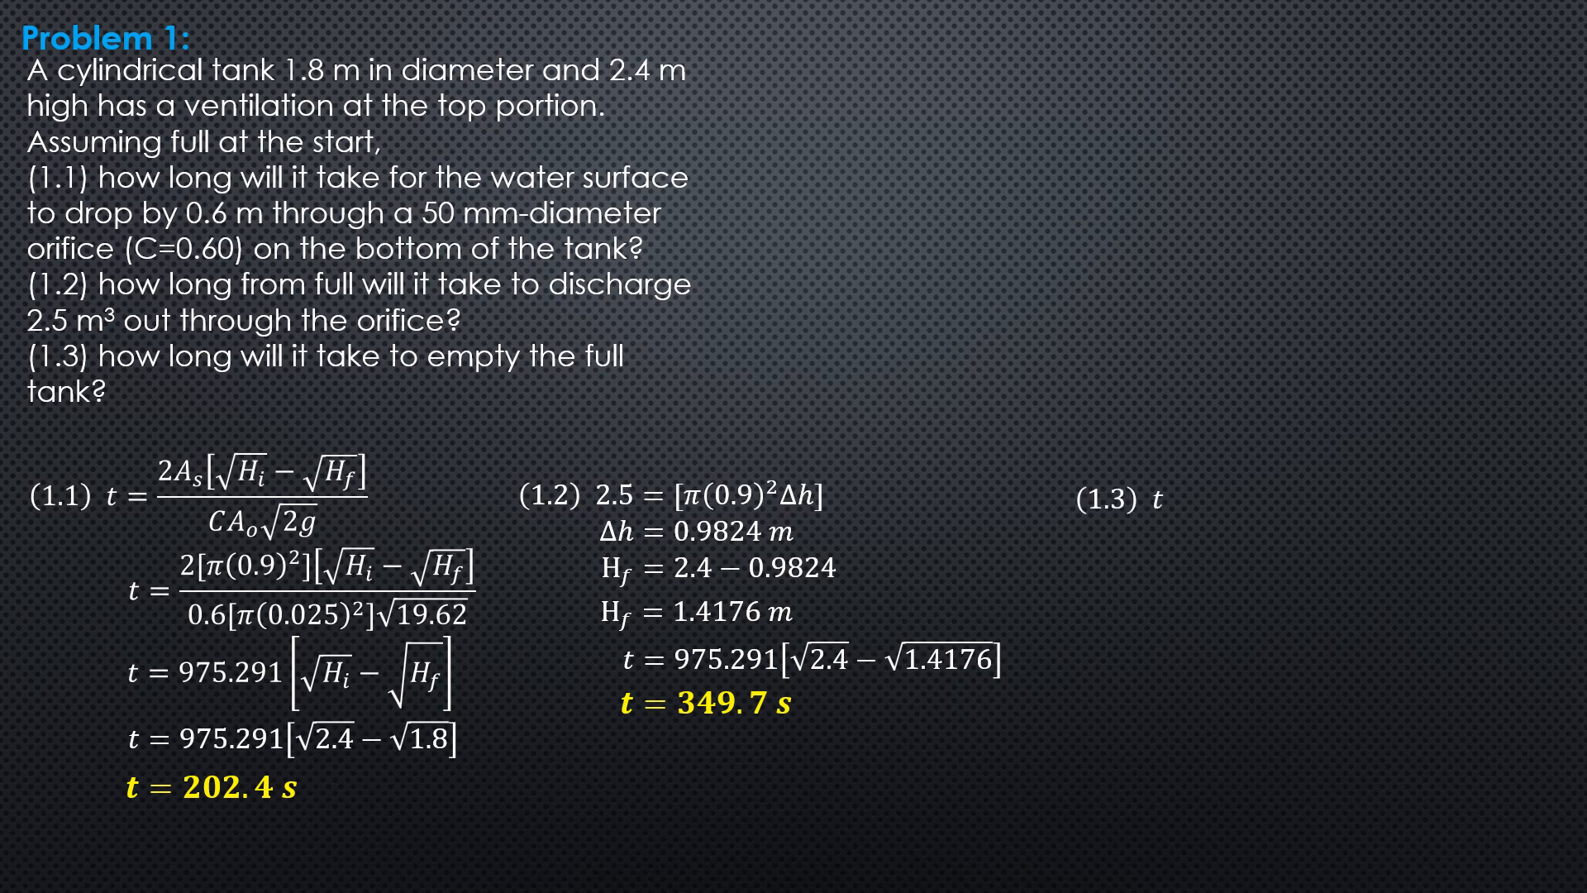